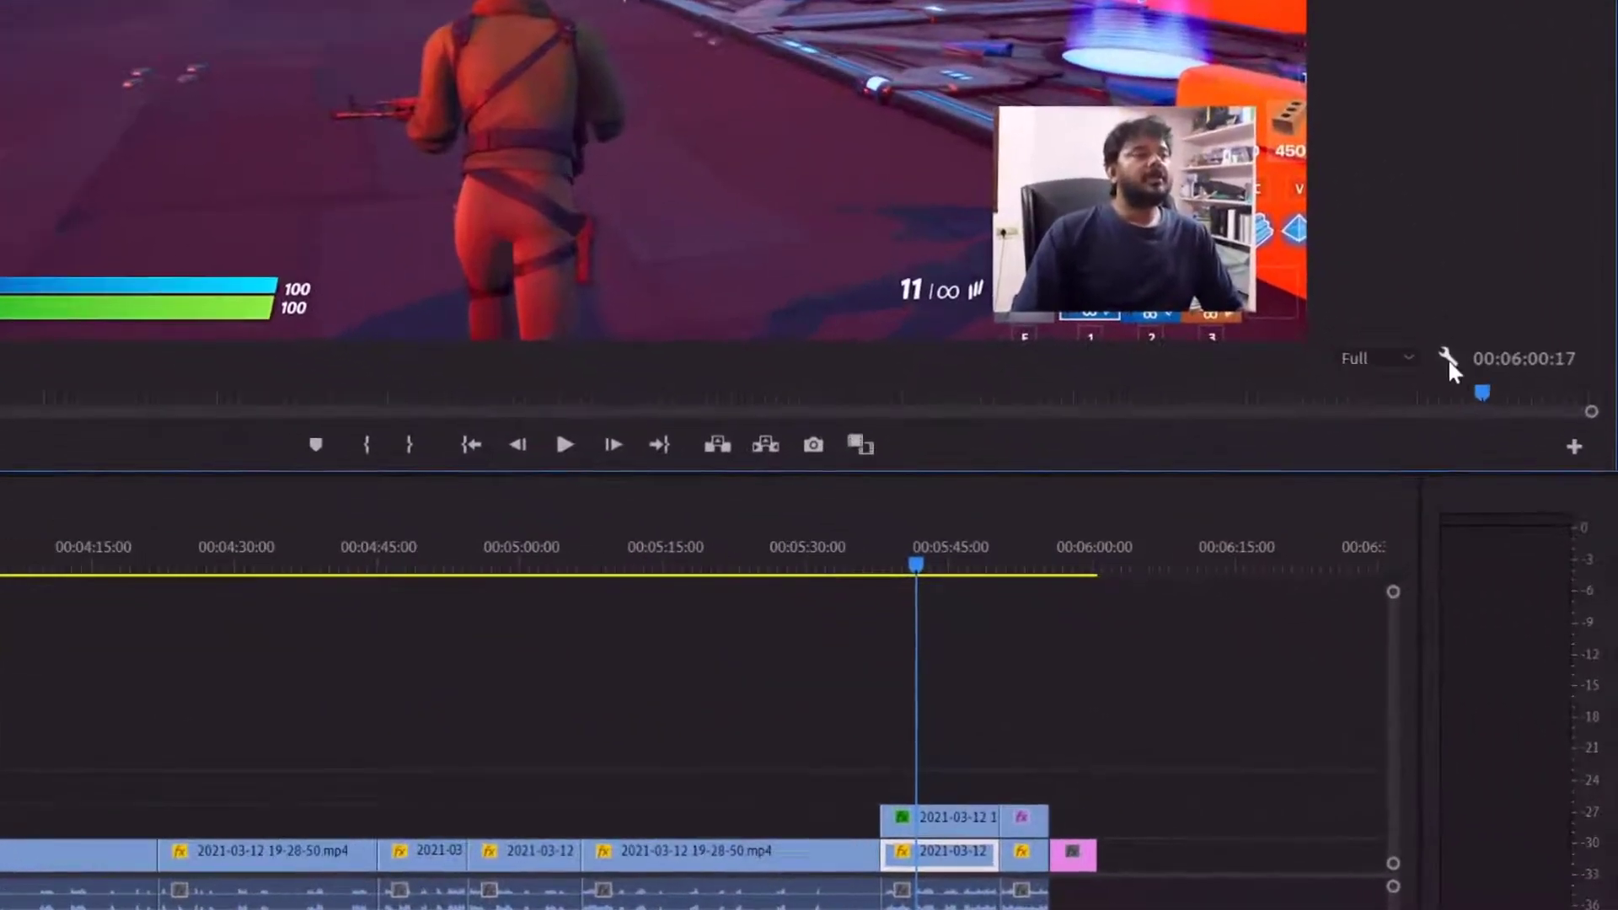
# Step: Reveal the Program Monitor's Settings (wrench) menu for the gameplay sequence
pyautogui.click(1450, 357)
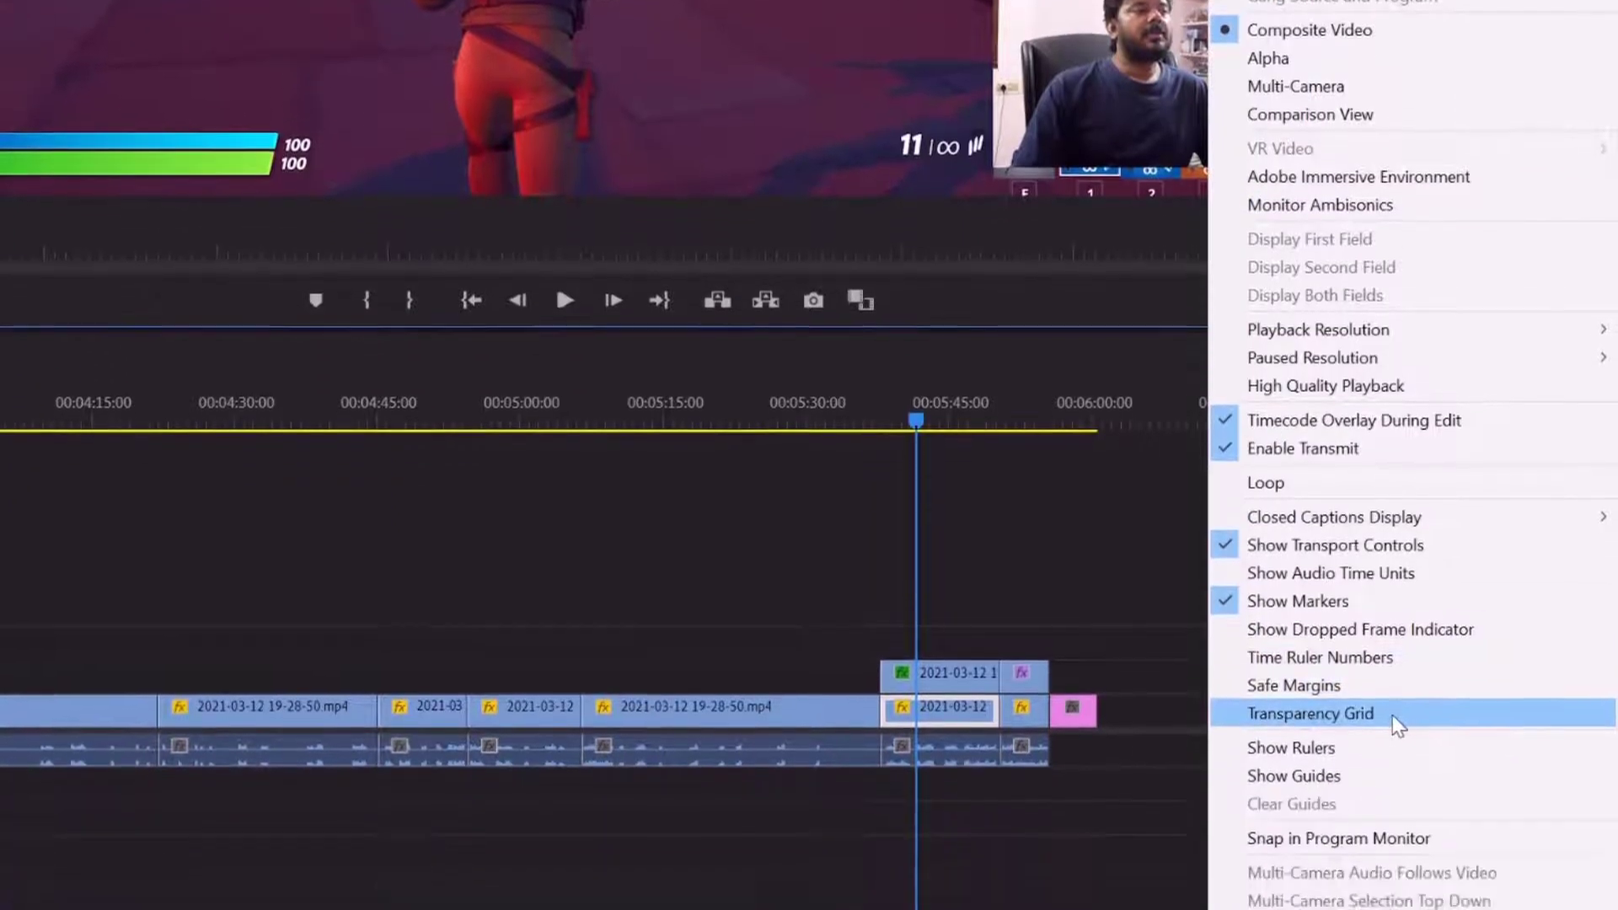
# Step: Enable Transparency Grid so a checkerboard appears behind the gameplay clip
pyautogui.click(1312, 713)
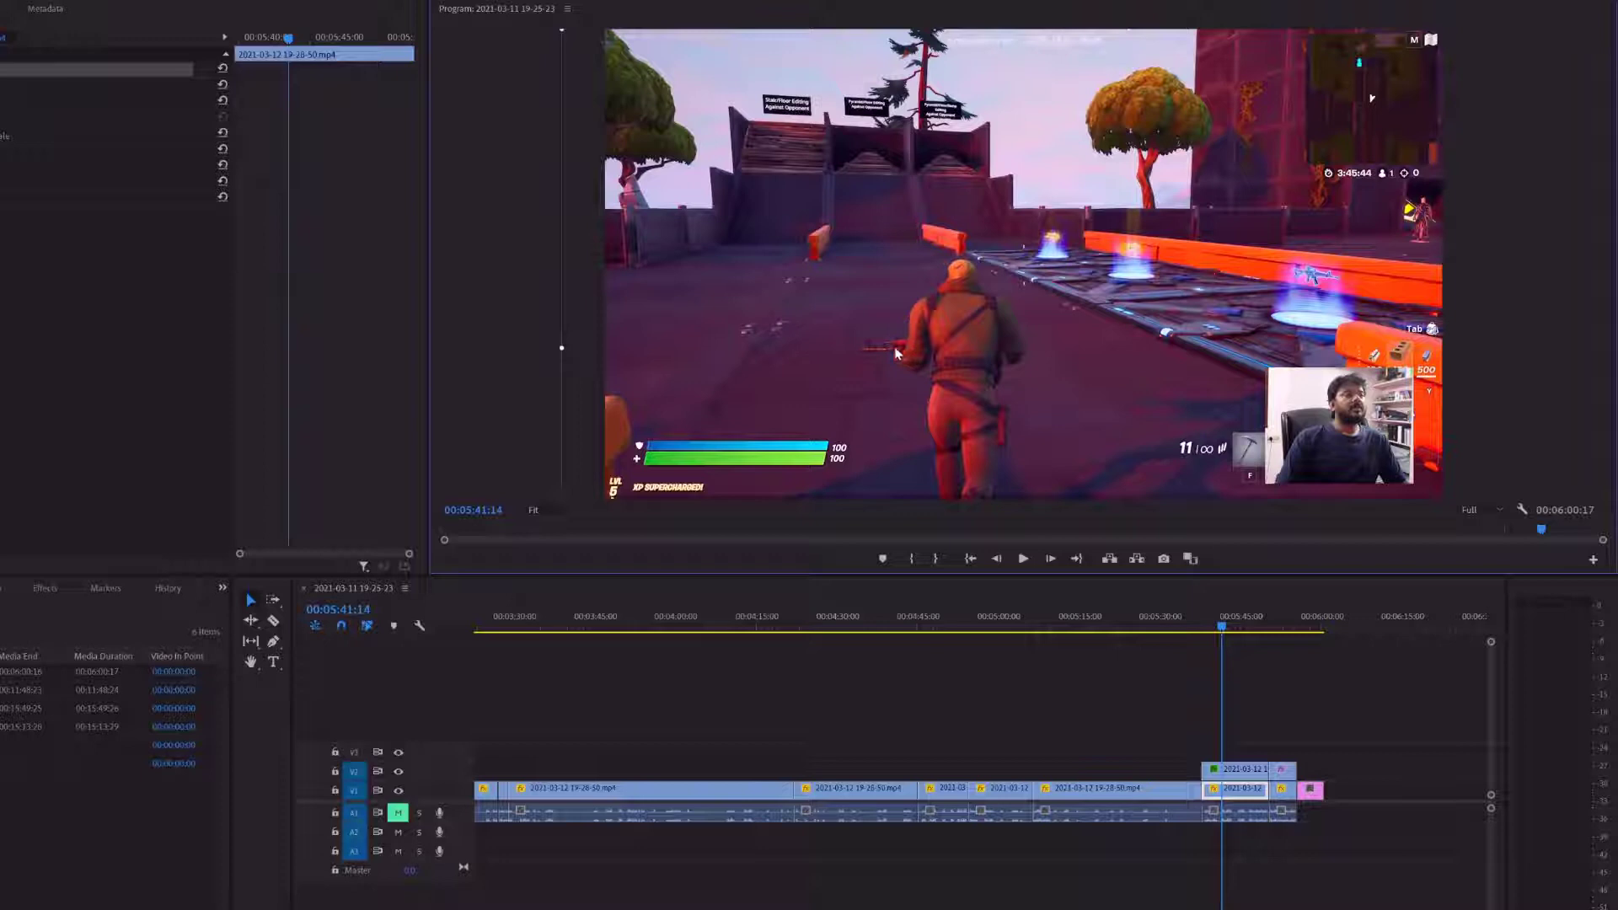
pyautogui.moveTo(782, 296)
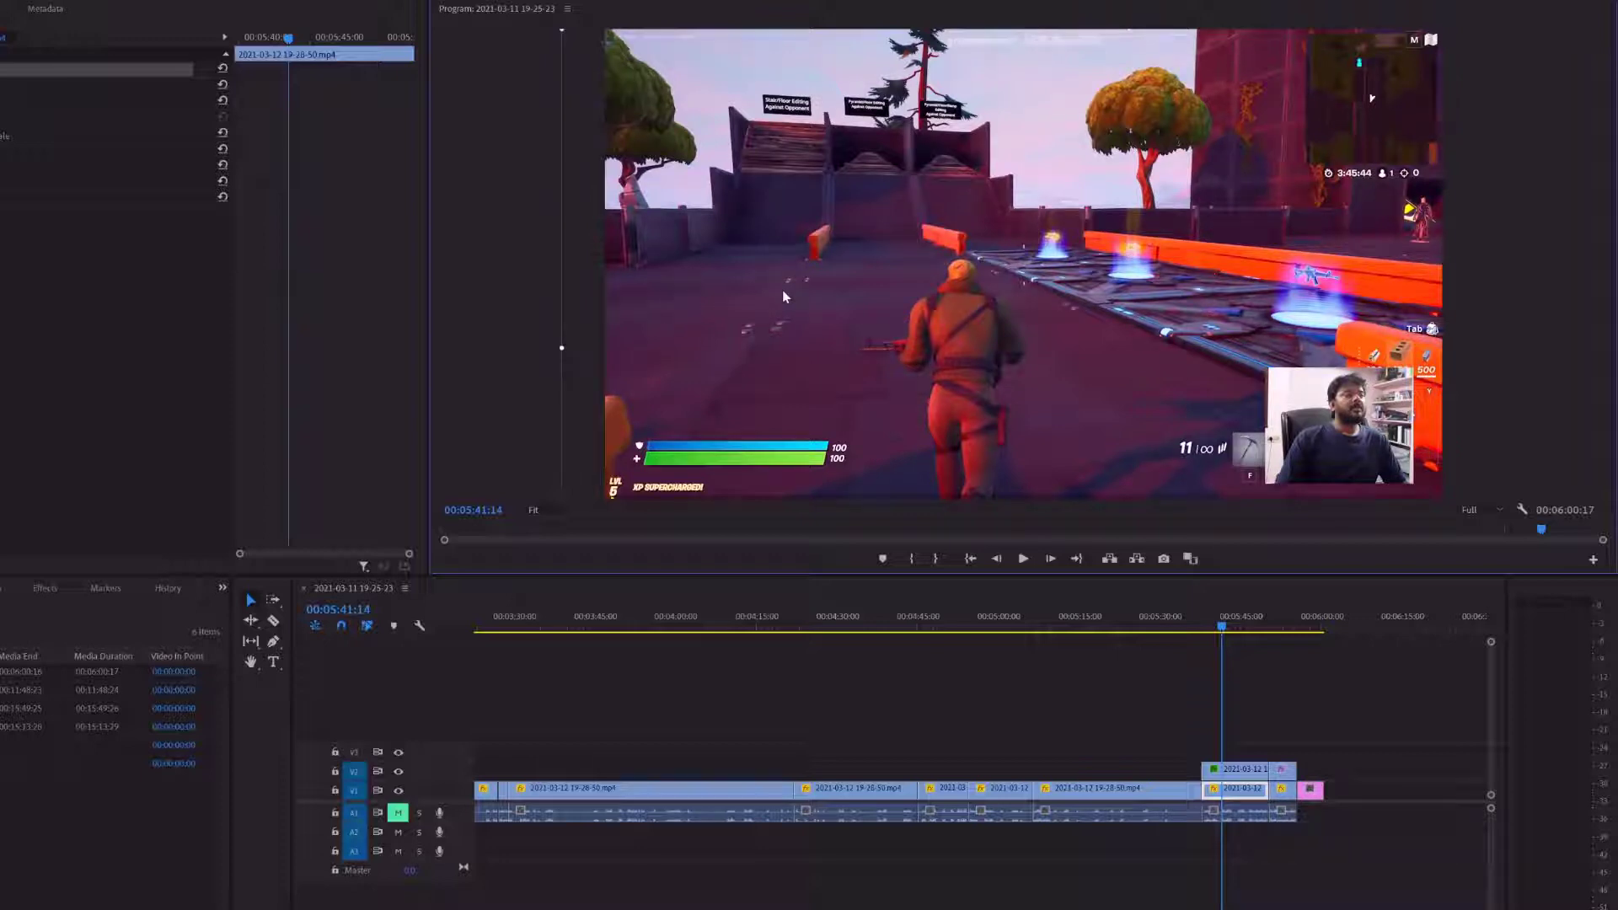
pyautogui.moveTo(807, 263)
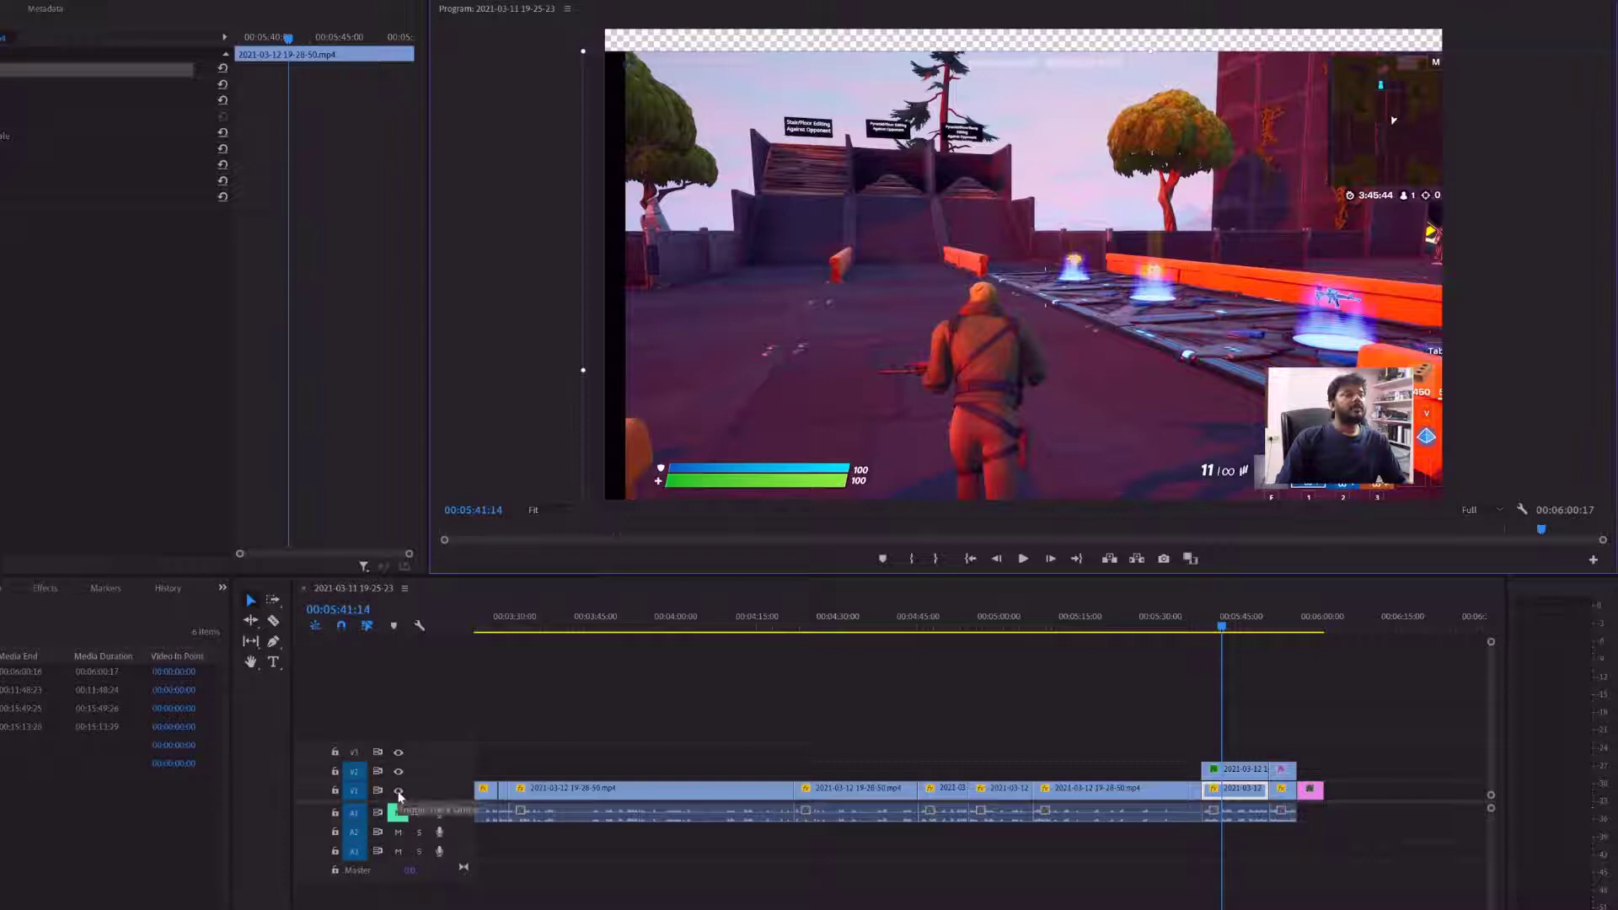
# Step: Show the Settings menu again with Transparency Grid checked
pyautogui.click(397, 791)
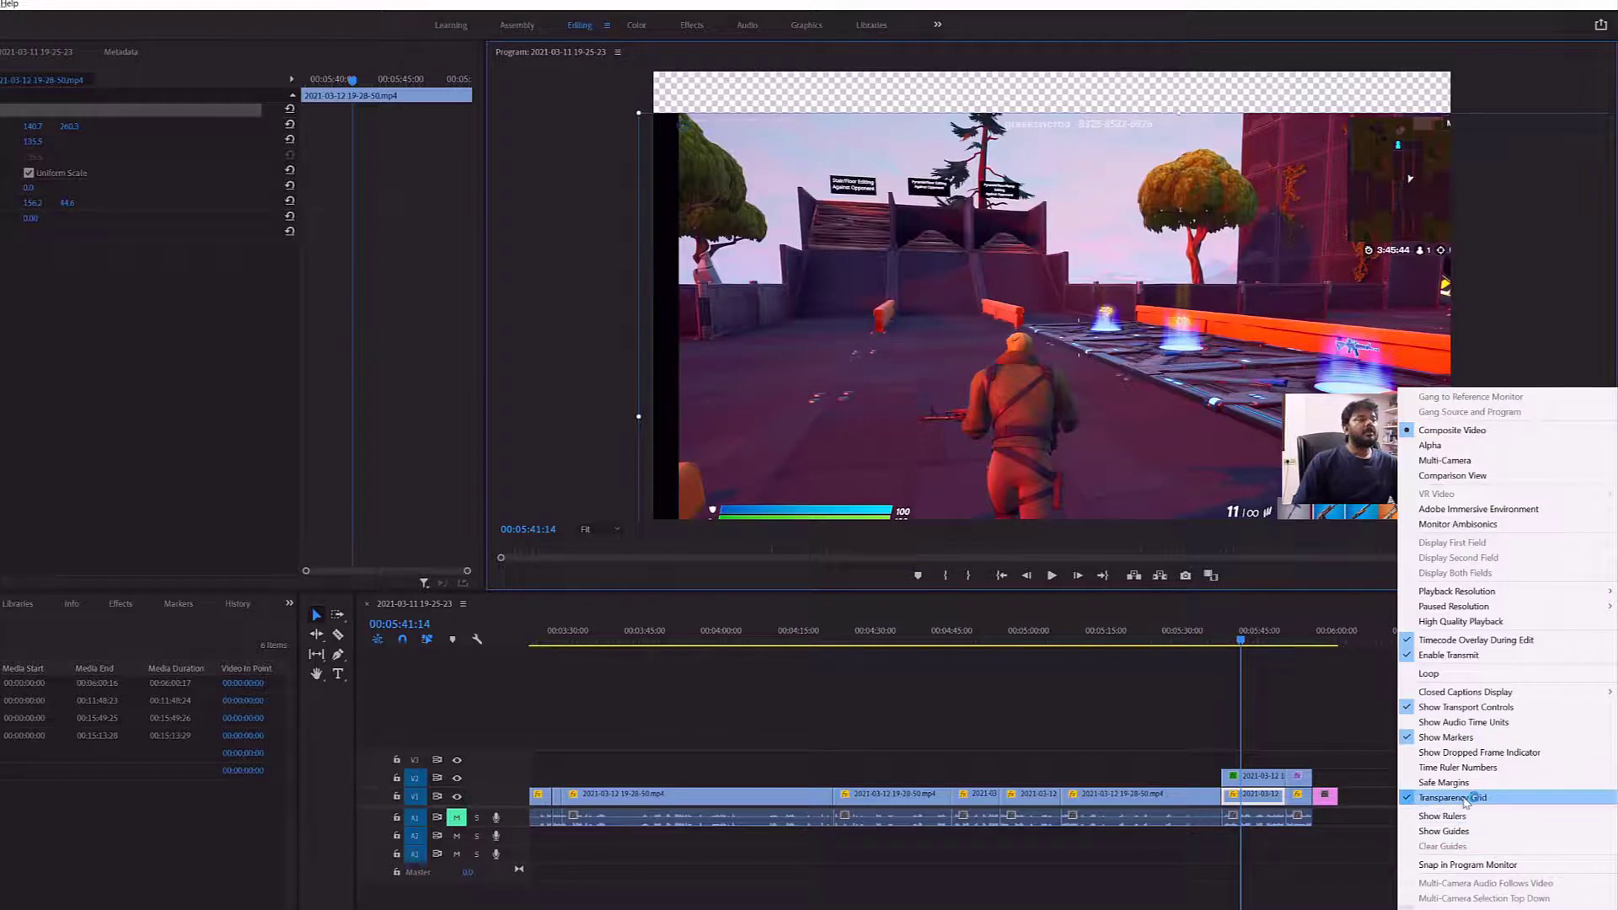
# Step: Toggle Transparency Grid off and back on, keeping the checkerboard behind the clip
pyautogui.click(1455, 797)
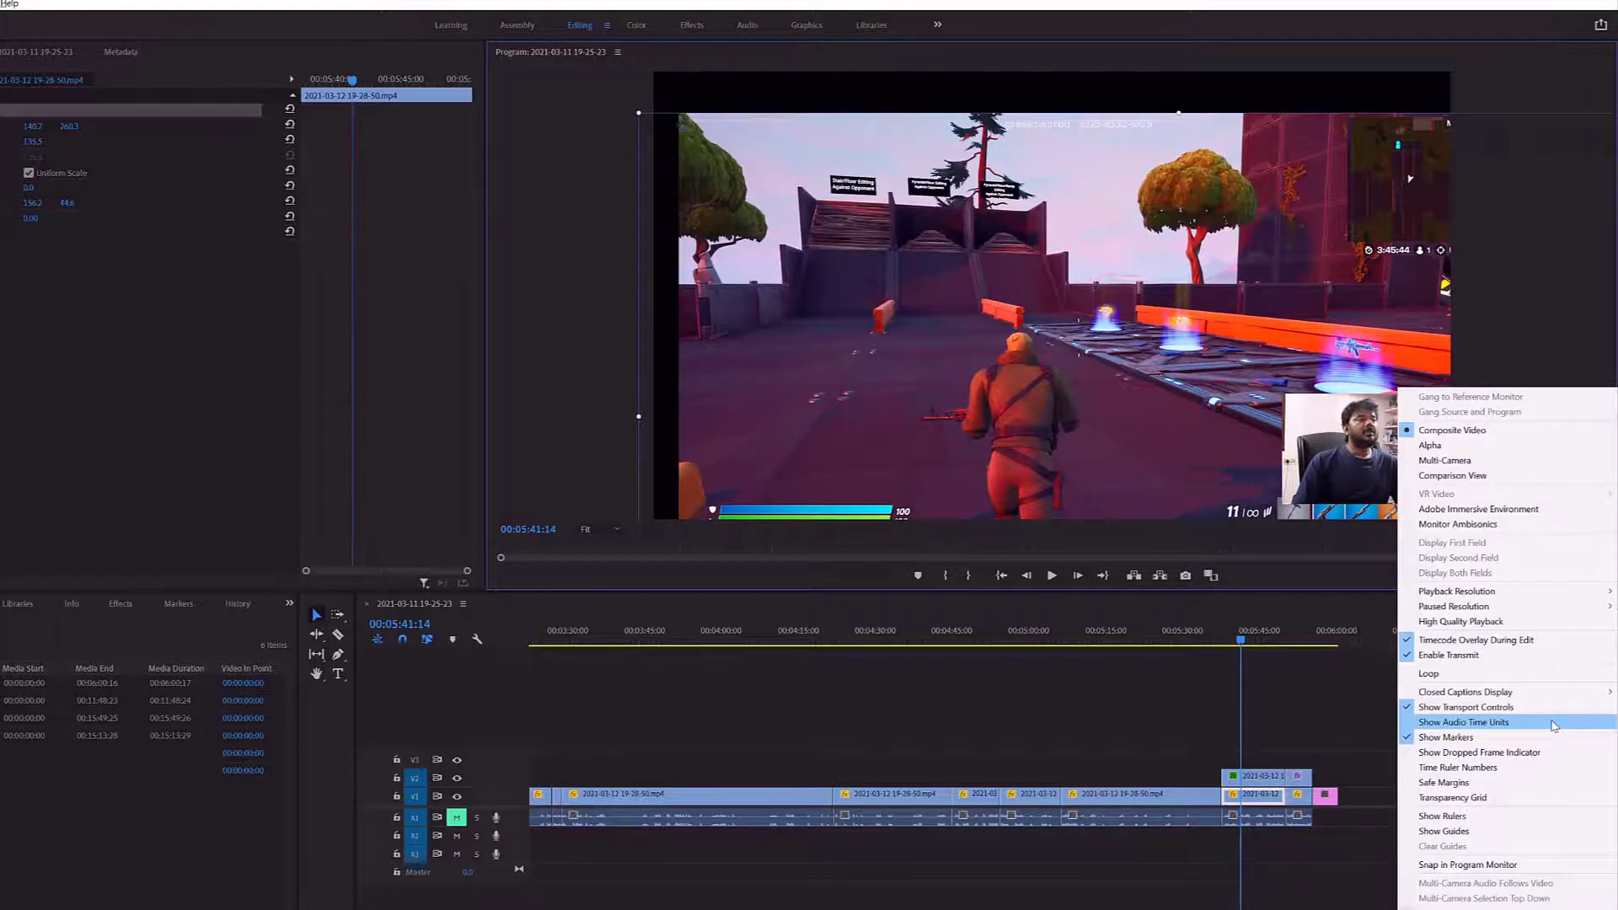
pyautogui.moveTo(1478, 806)
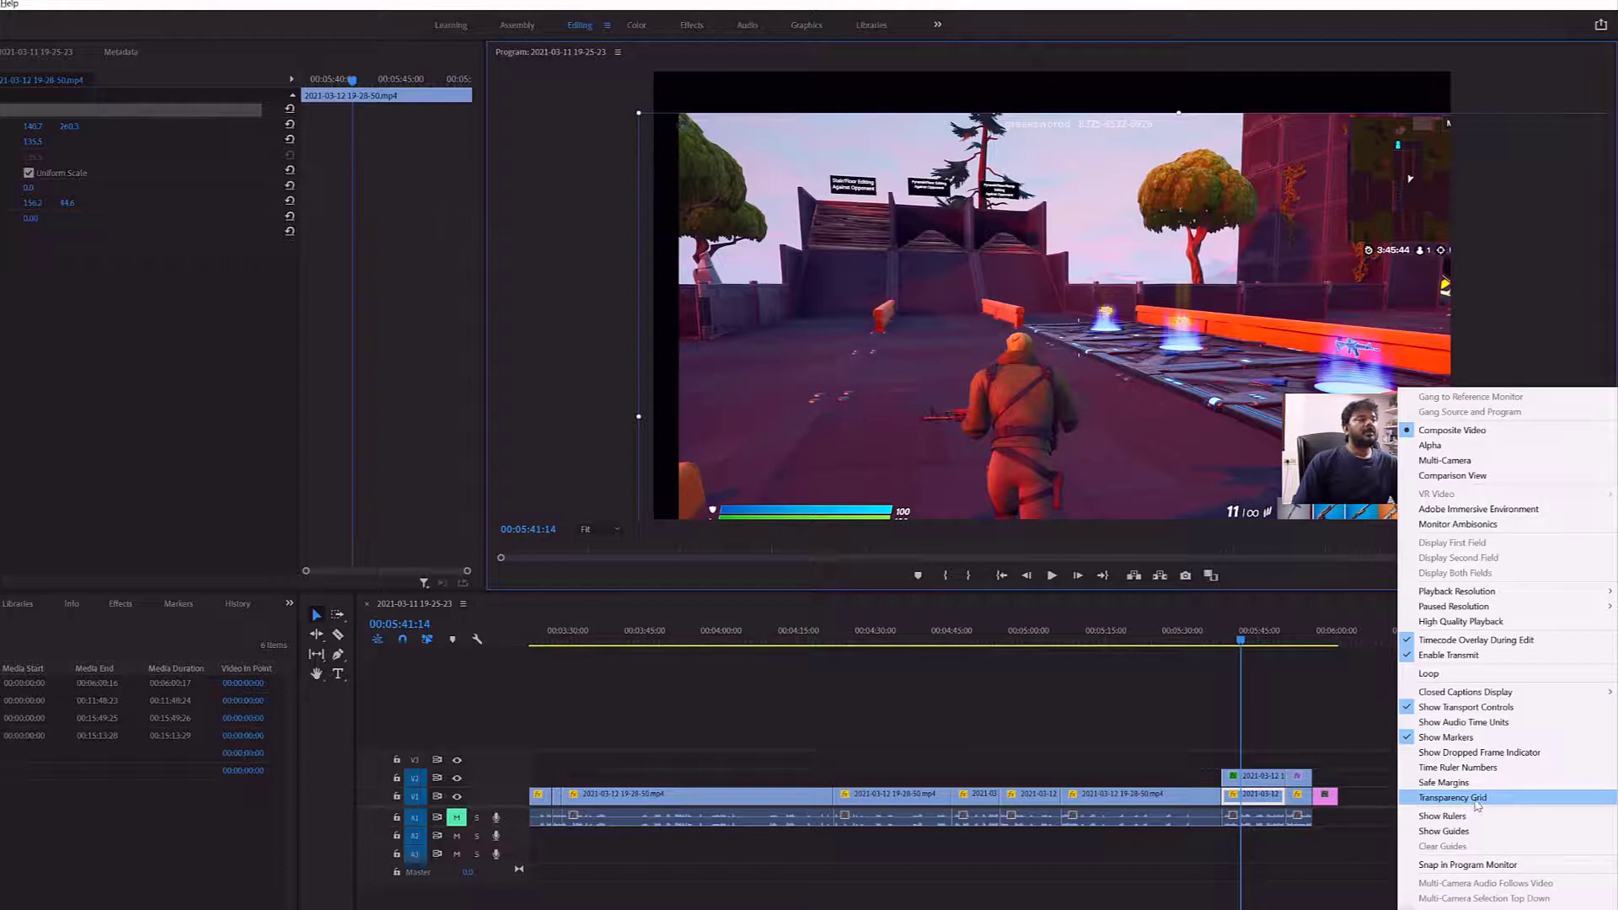
pyautogui.moveTo(1494, 805)
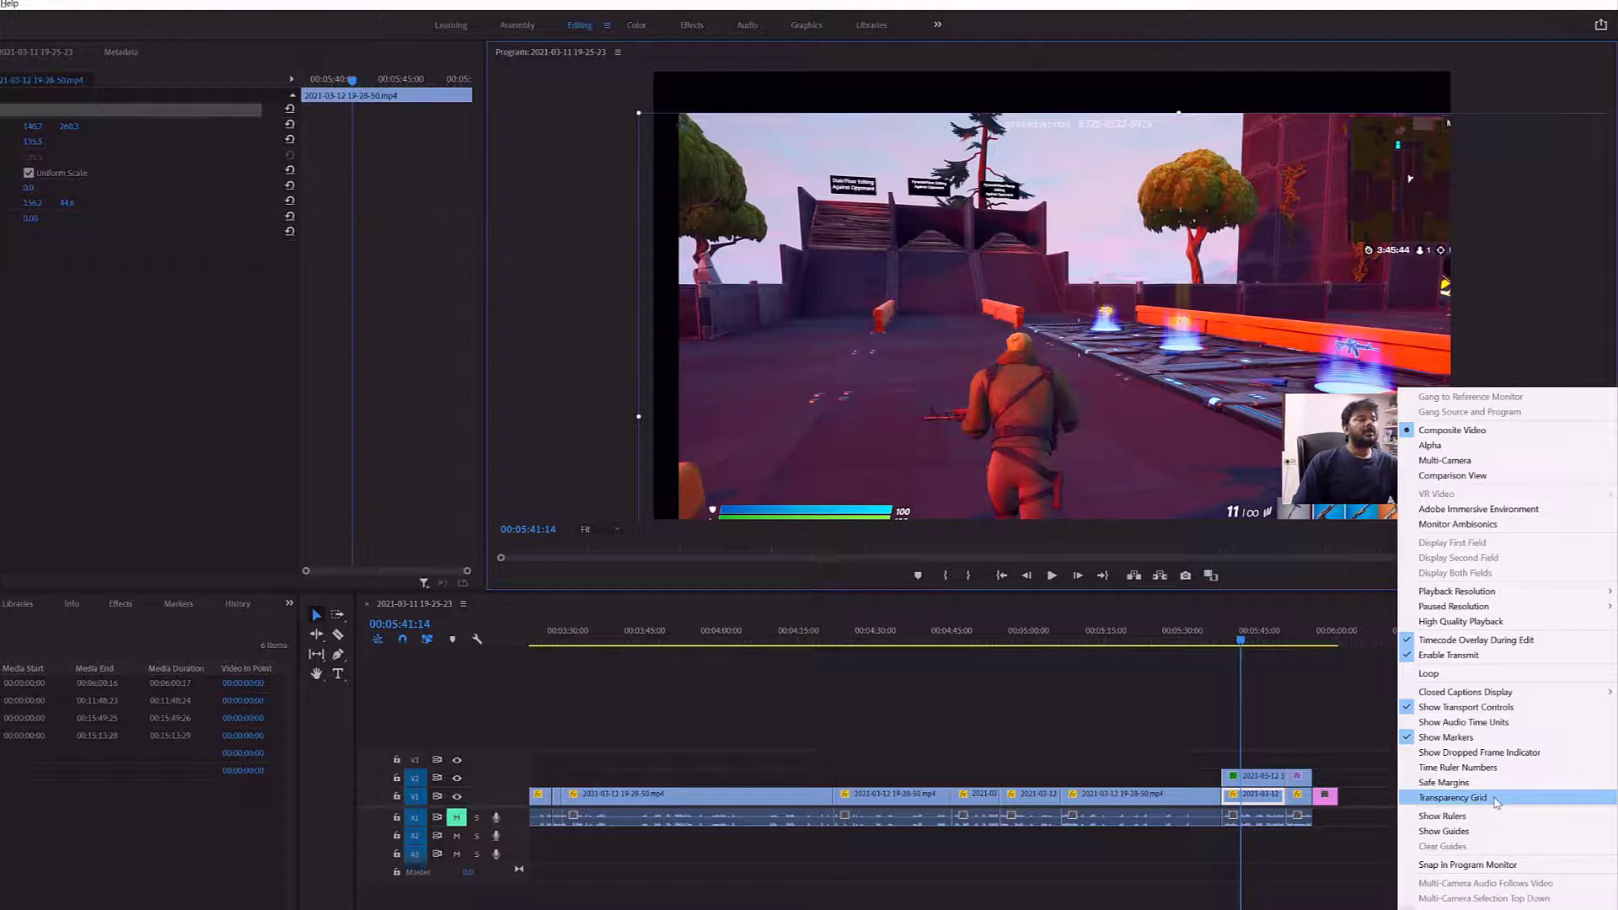
pyautogui.click(1454, 797)
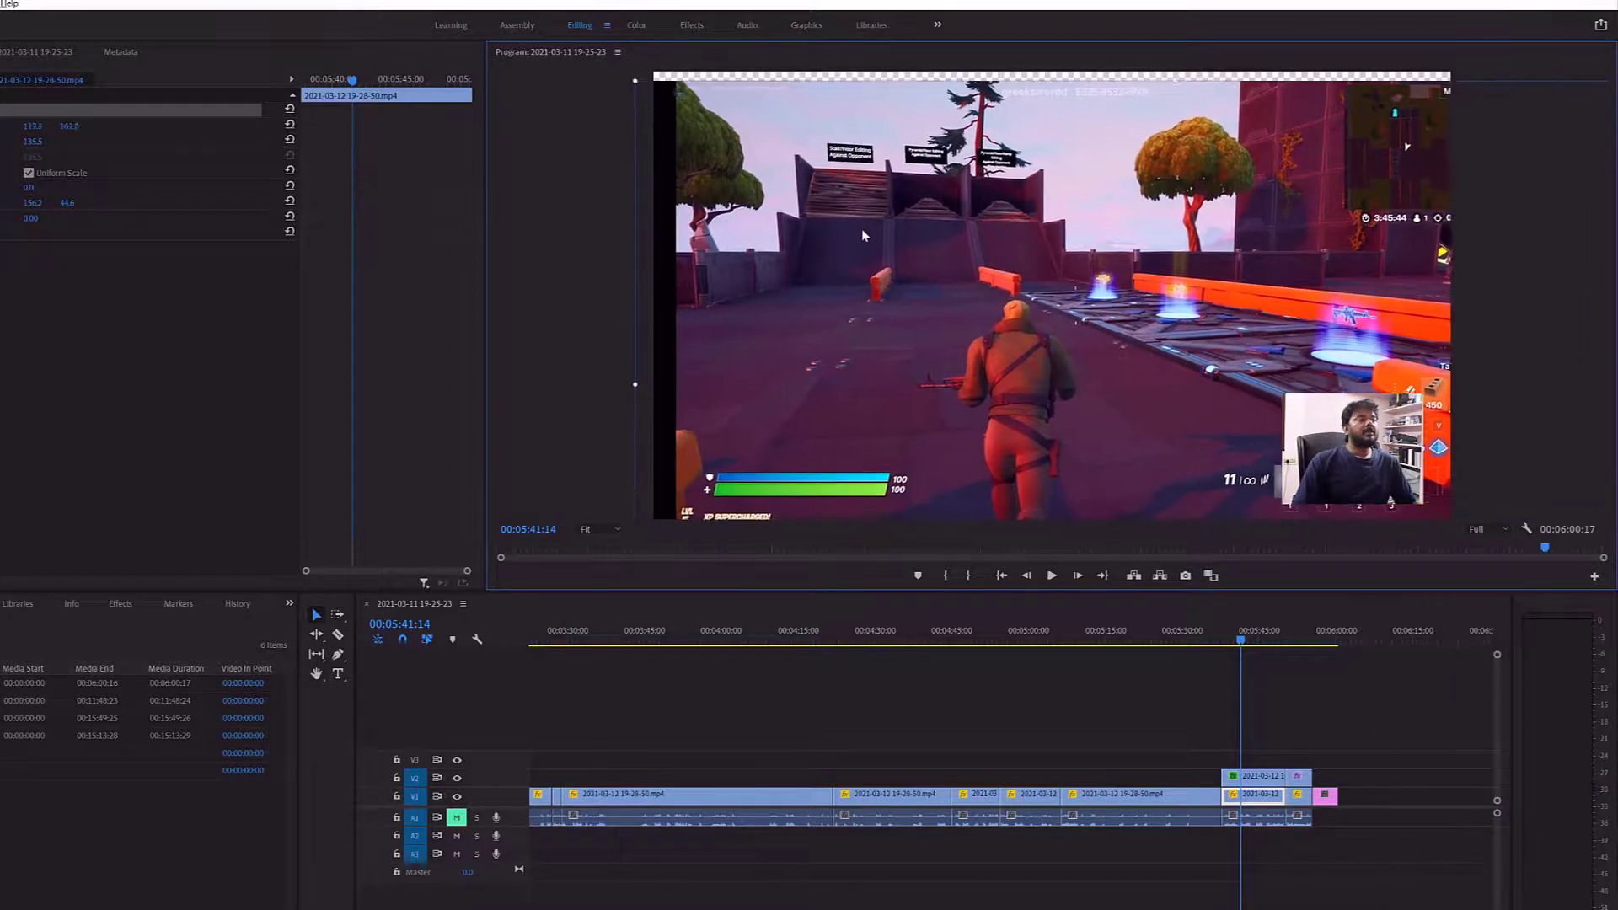